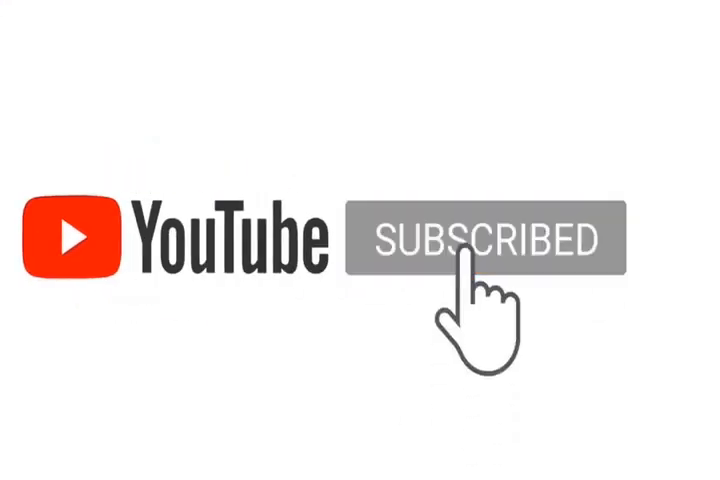
pyautogui.click(470, 240)
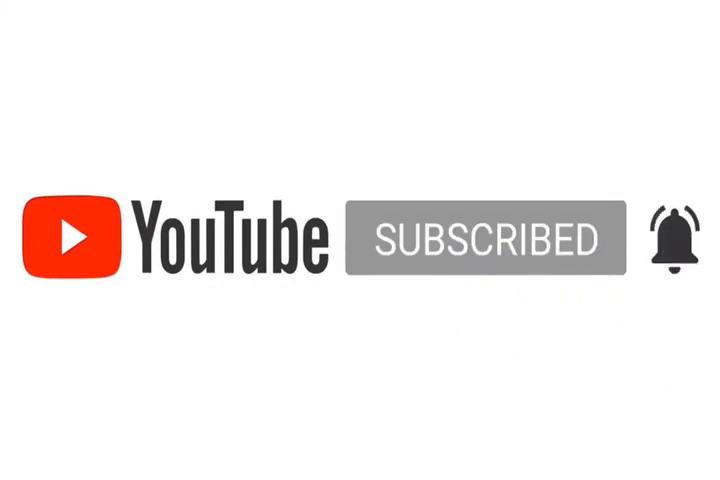